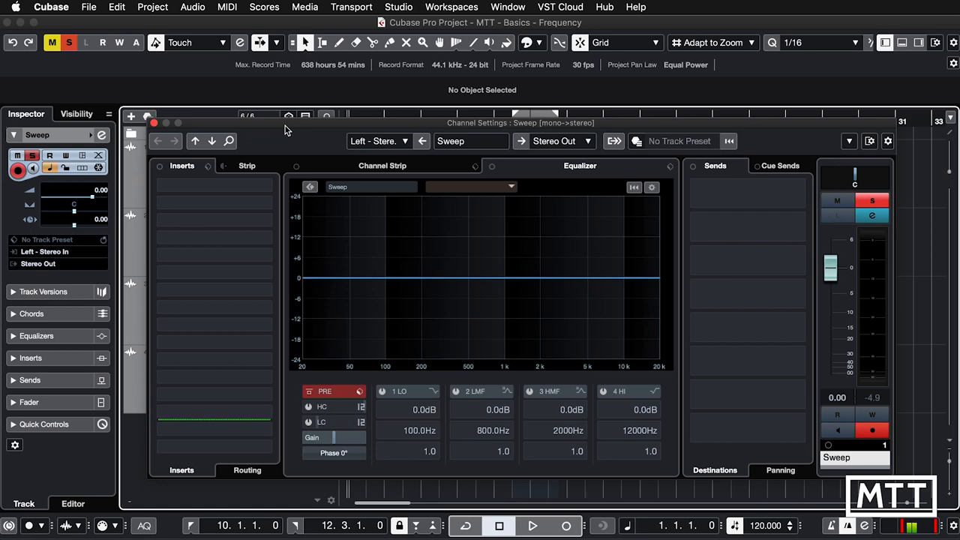
# Start and stop transport playback so the 110Hz octave clip plays from bar 4 to near bar 7.
pyautogui.click(537, 527)
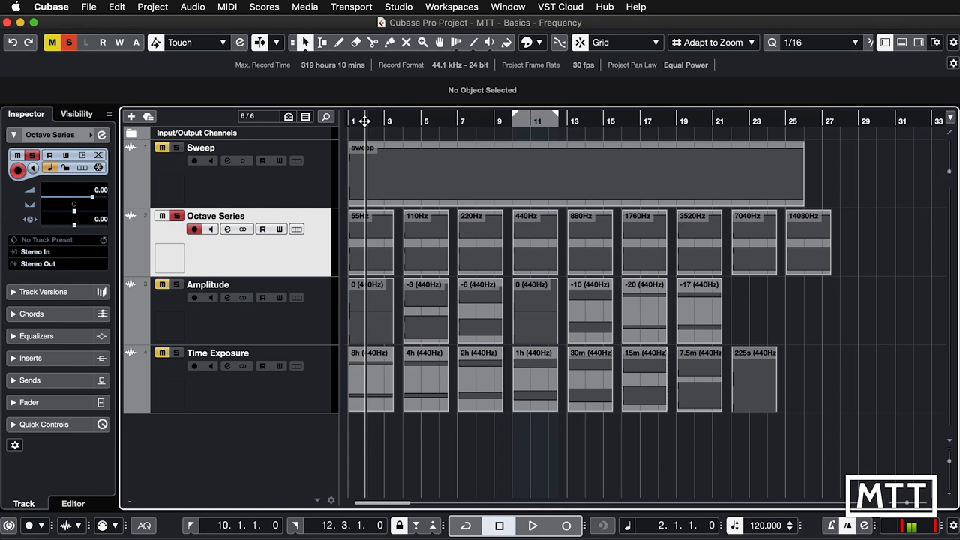
pyautogui.click(537, 525)
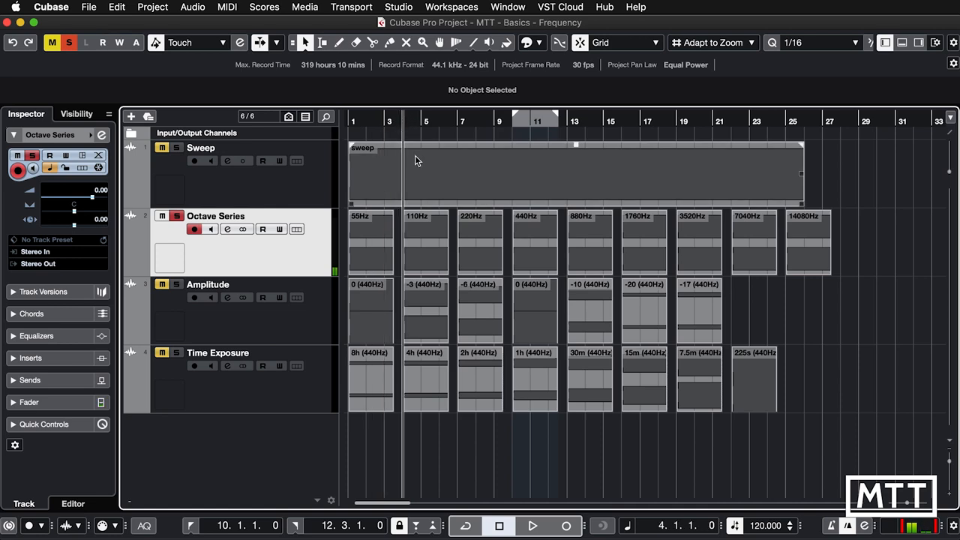
pyautogui.click(535, 526)
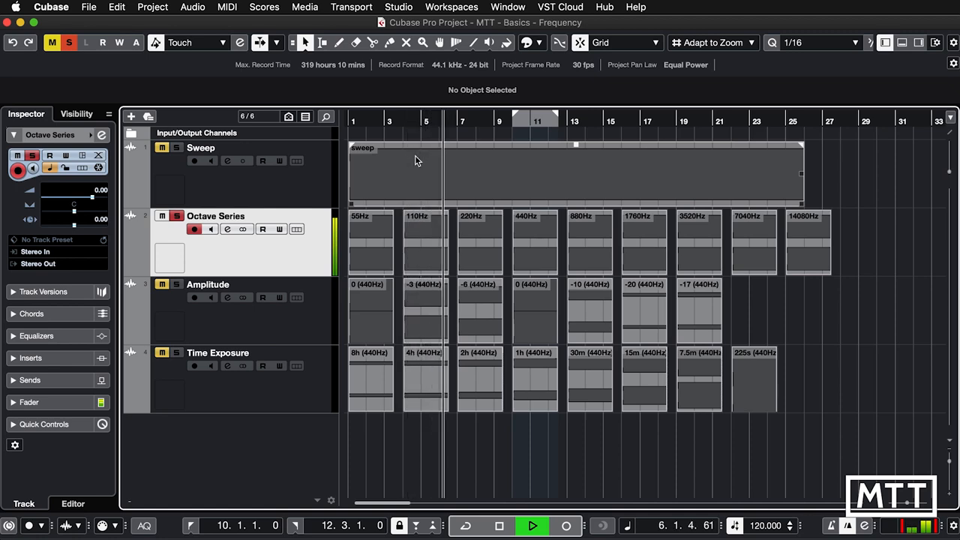
pyautogui.click(536, 523)
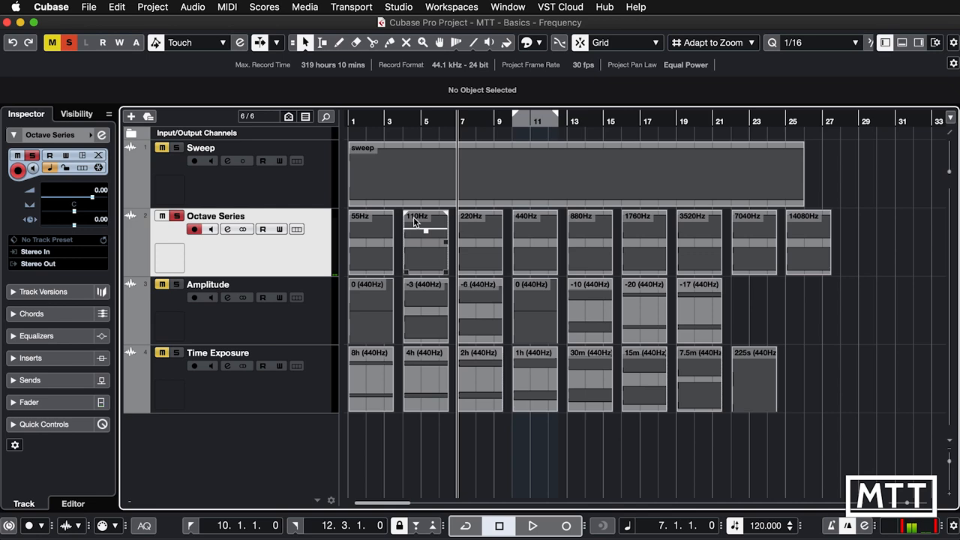
pyautogui.moveTo(424, 225)
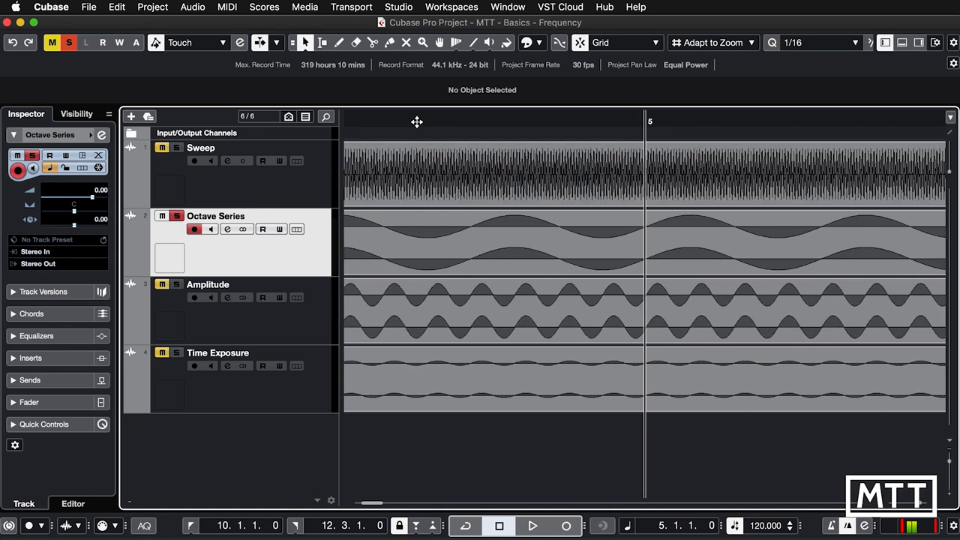
pyautogui.moveTo(562, 119)
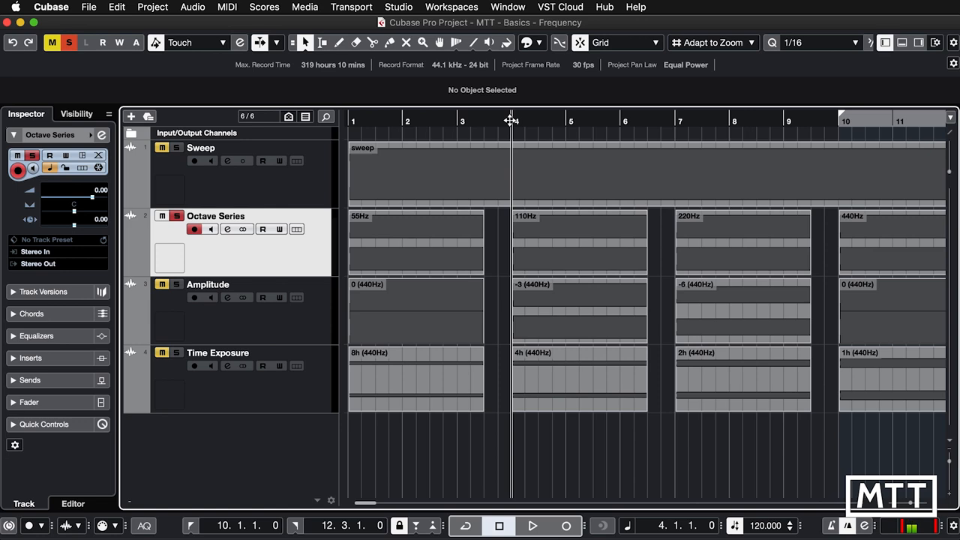
# Play through the 0 dB 440Hz clip, stop, then resume into the -10 and -20 dB clips.
pyautogui.click(538, 526)
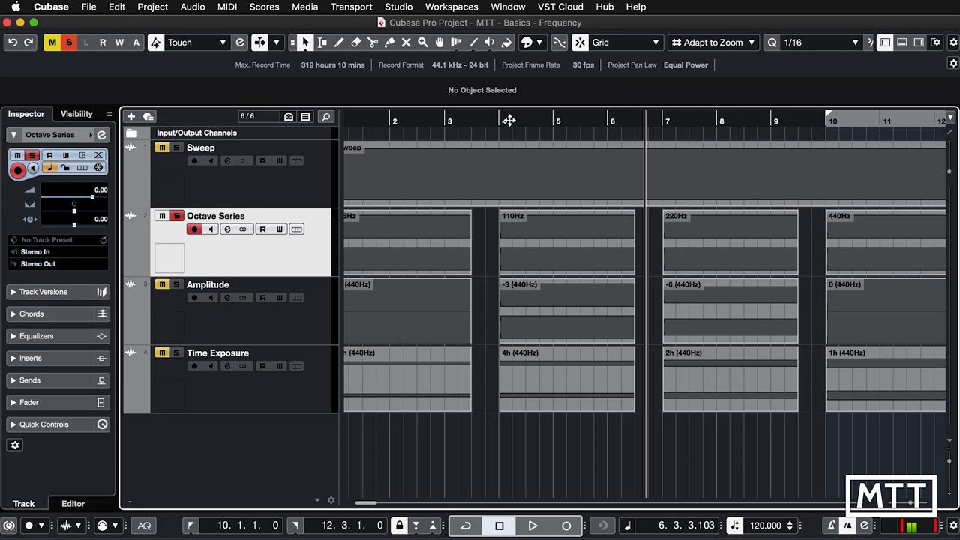
pyautogui.click(536, 525)
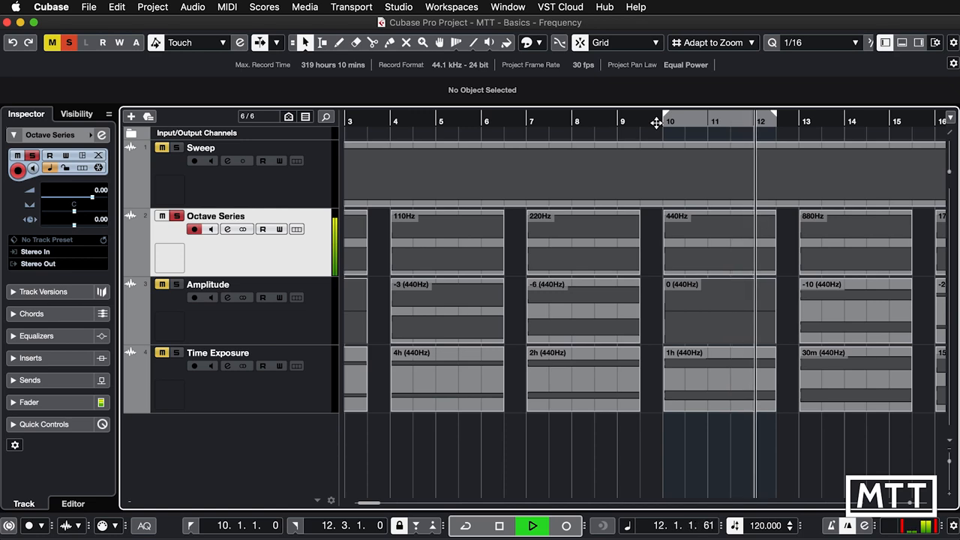
pyautogui.click(537, 525)
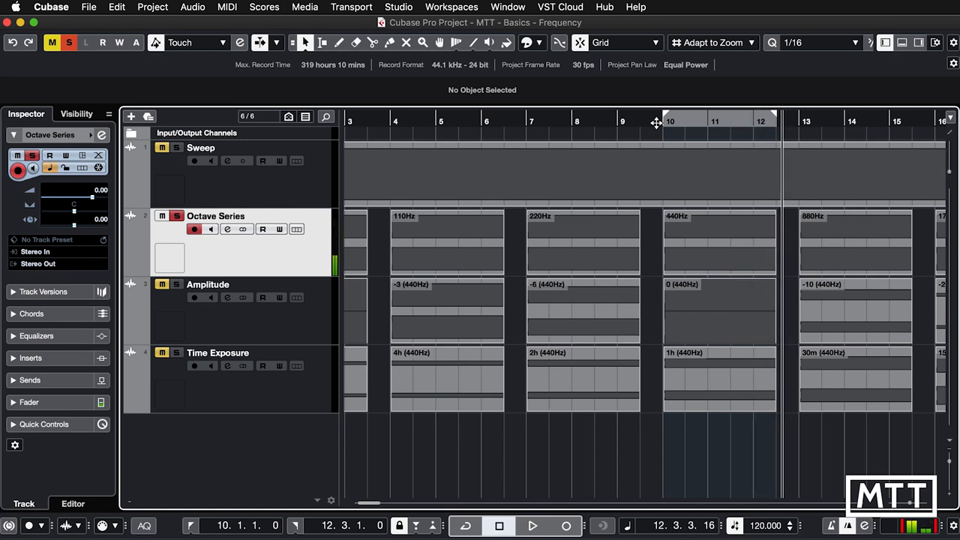
pyautogui.click(536, 526)
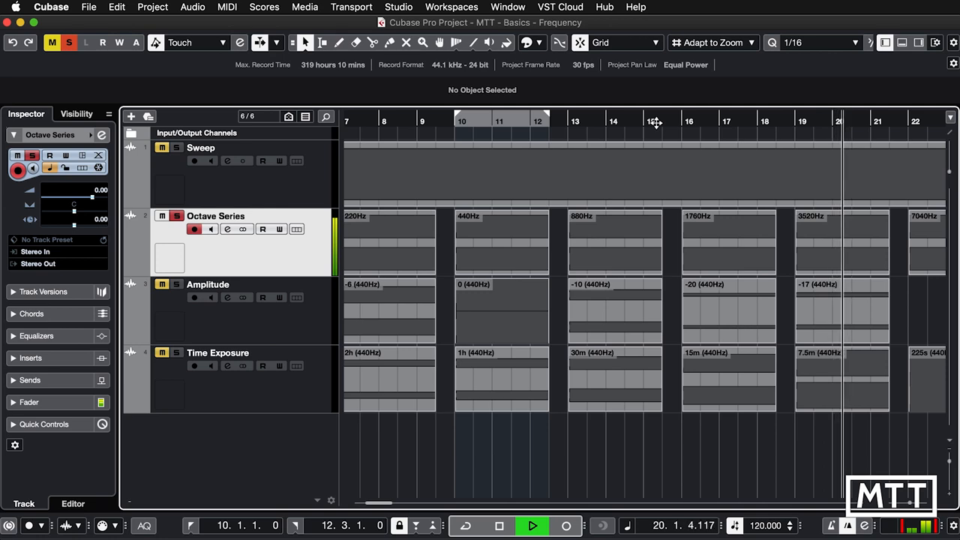
# Stop playback after the 7040Hz octave clip and 225s exposure clip have played.
pyautogui.hscroll(3)
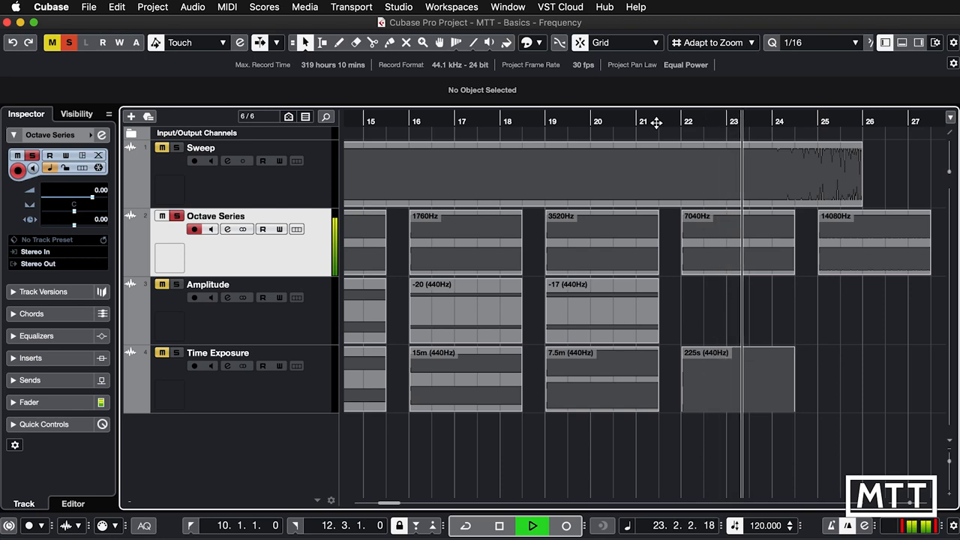
pyautogui.click(537, 525)
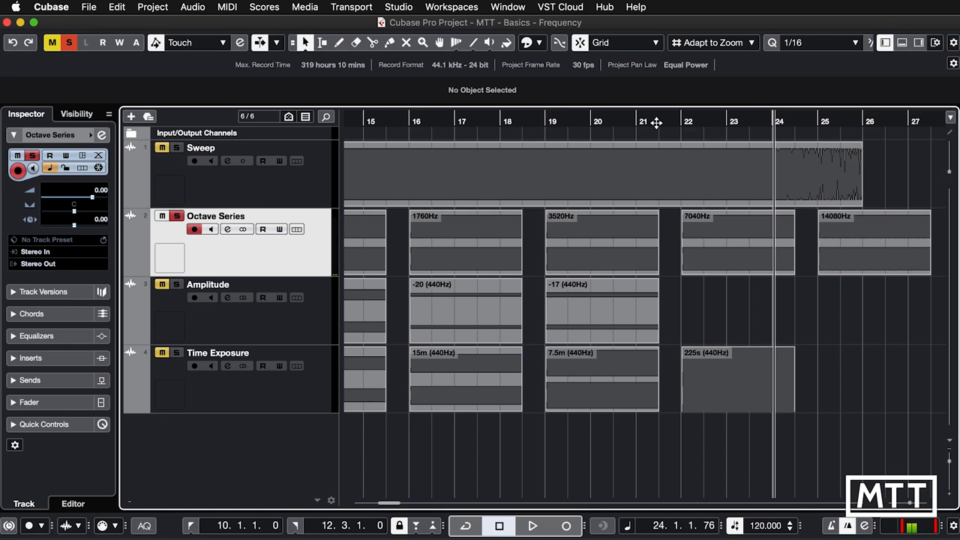
pyautogui.click(536, 525)
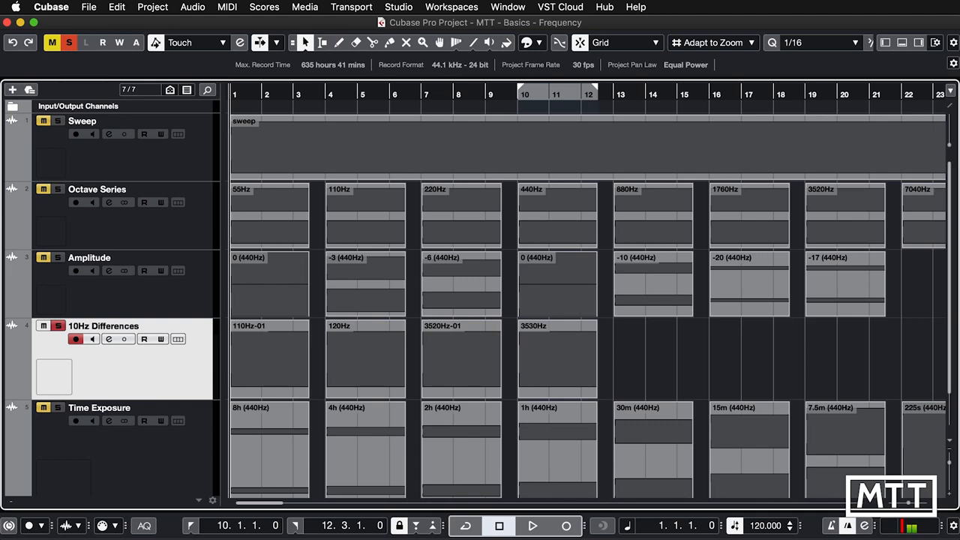
# Play the 120Hz, 3520Hz and 3530Hz difference clips in turn, stopping between them.
pyautogui.click(537, 527)
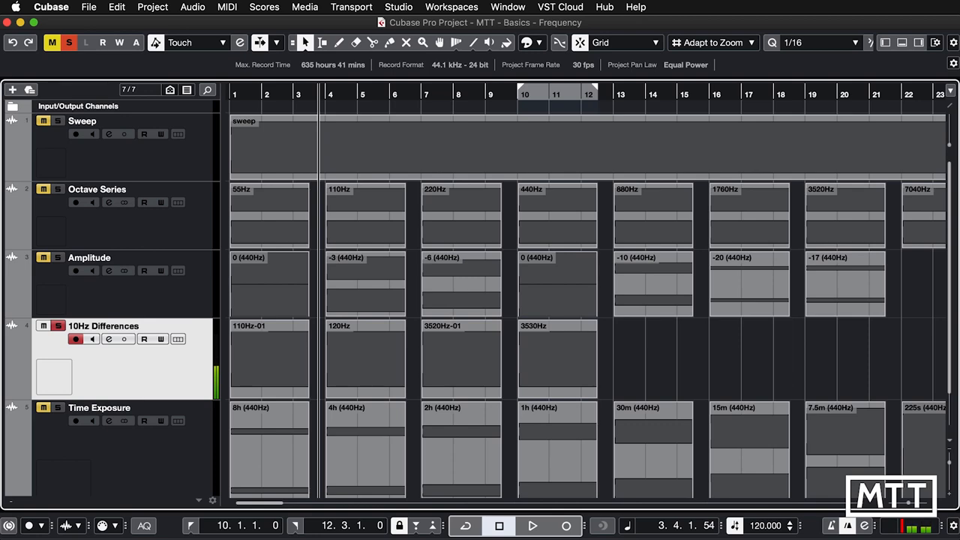
pyautogui.click(536, 526)
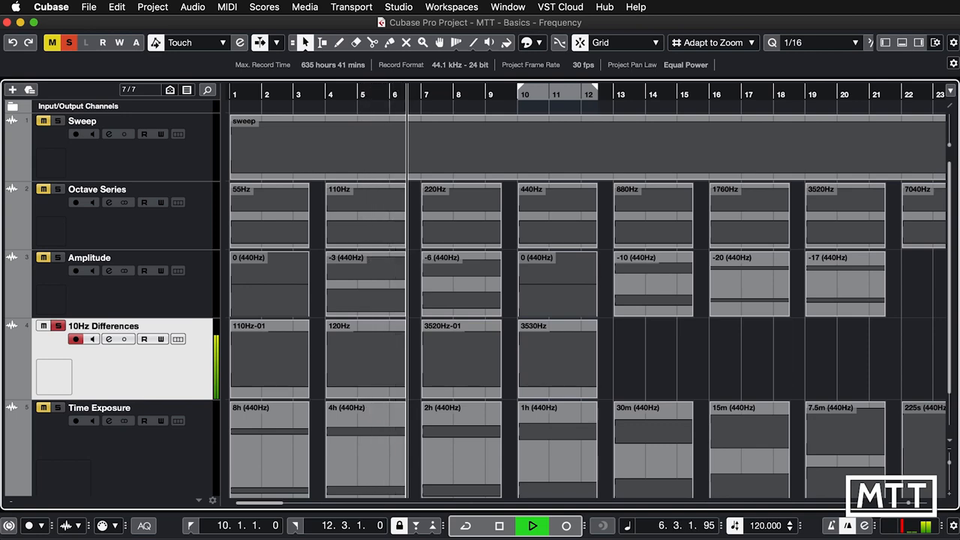
pyautogui.click(537, 526)
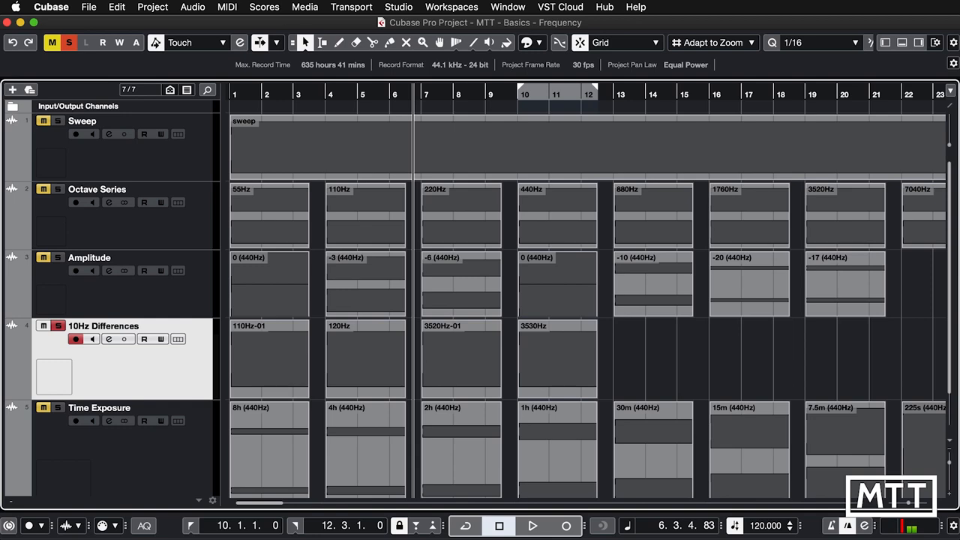
pyautogui.click(536, 526)
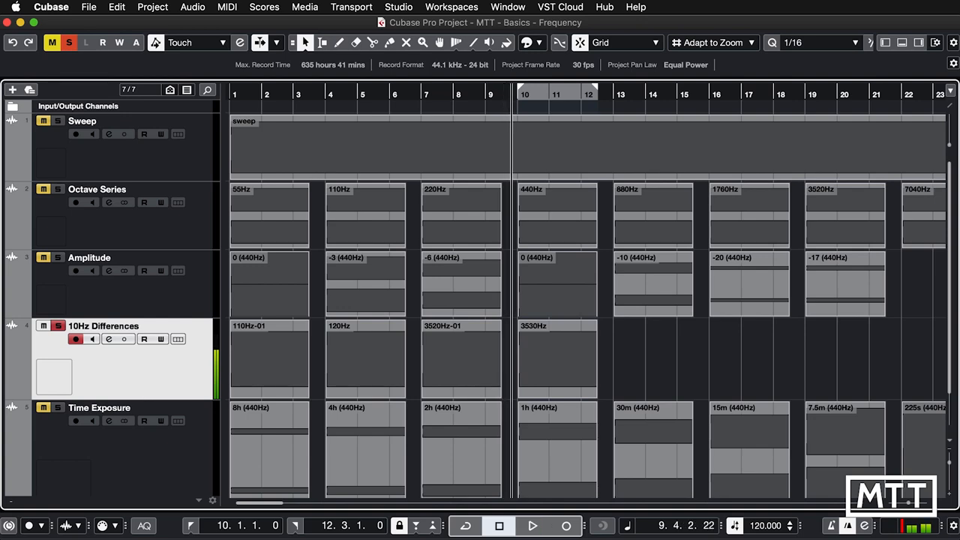
pyautogui.click(537, 527)
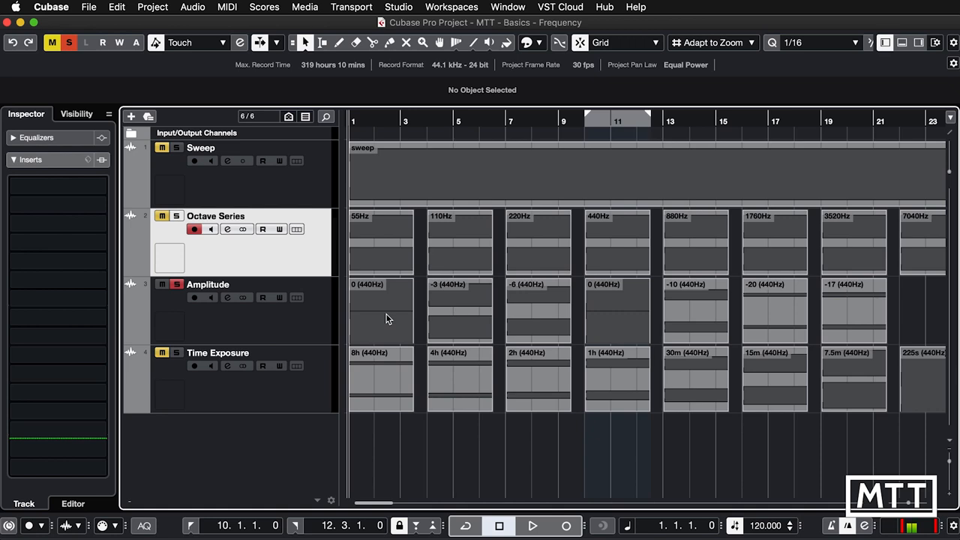
# Select the 0 (440Hz) clip on the Amplitude track.
pyautogui.click(378, 309)
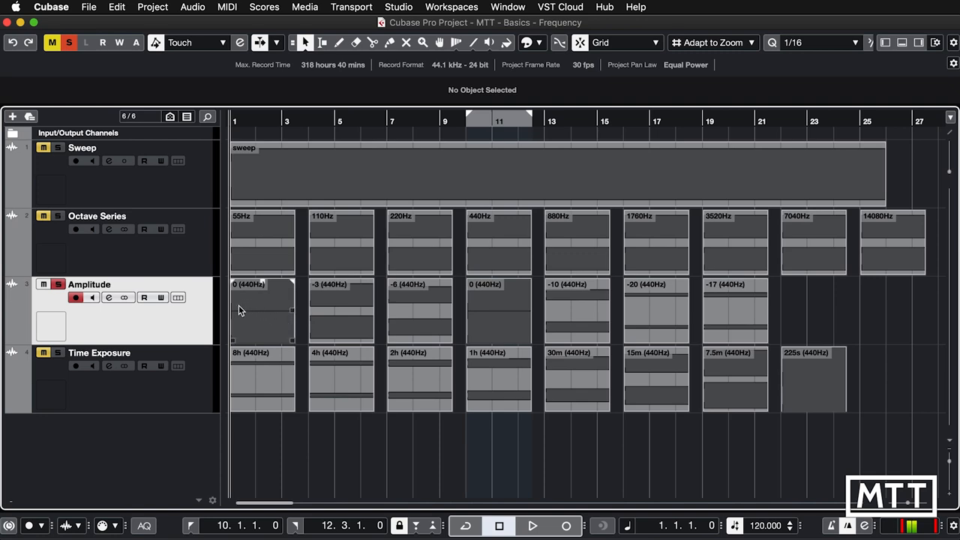
pyautogui.moveTo(235, 300)
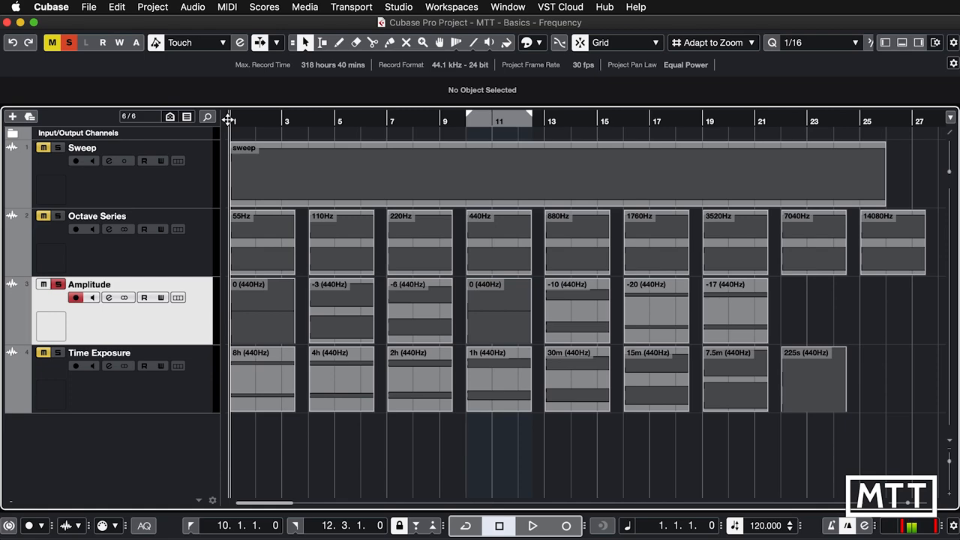
pyautogui.click(535, 526)
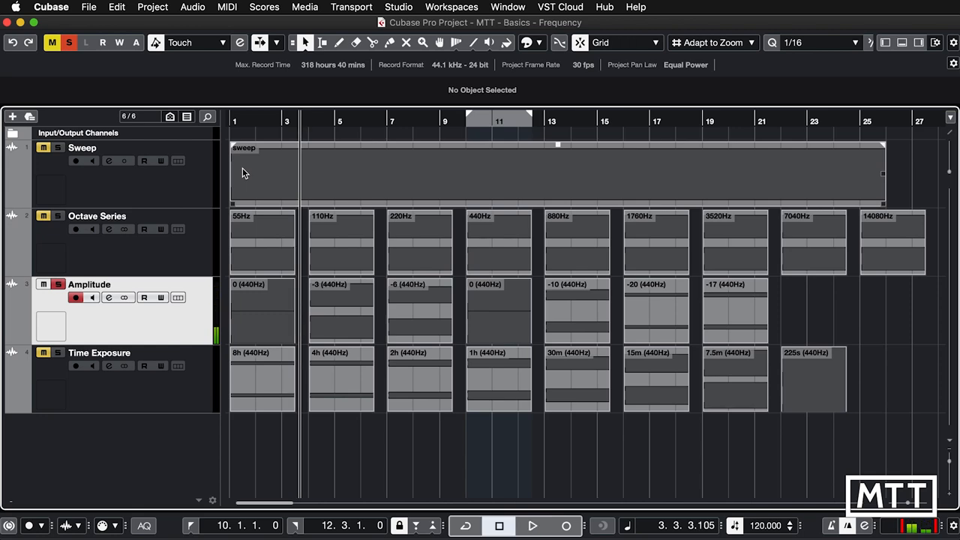
pyautogui.click(536, 526)
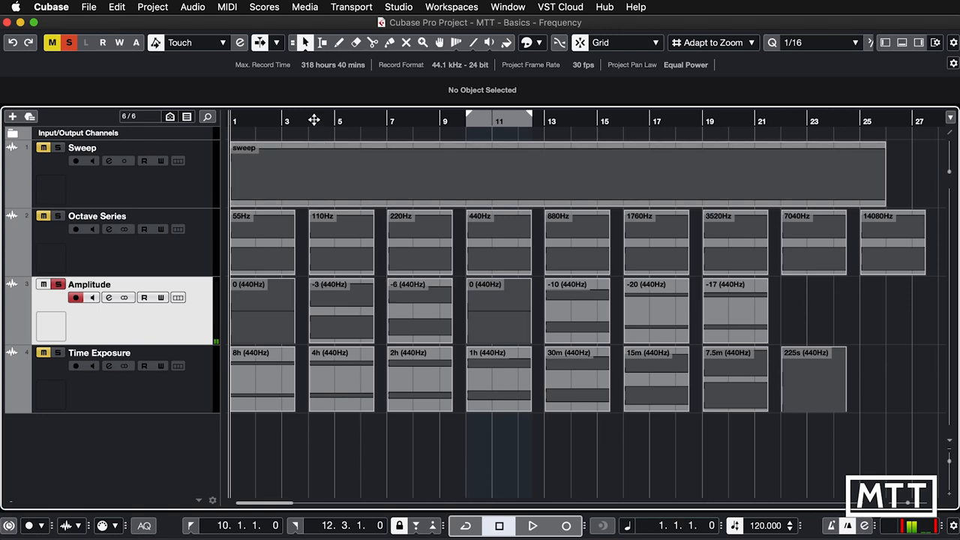
pyautogui.click(537, 526)
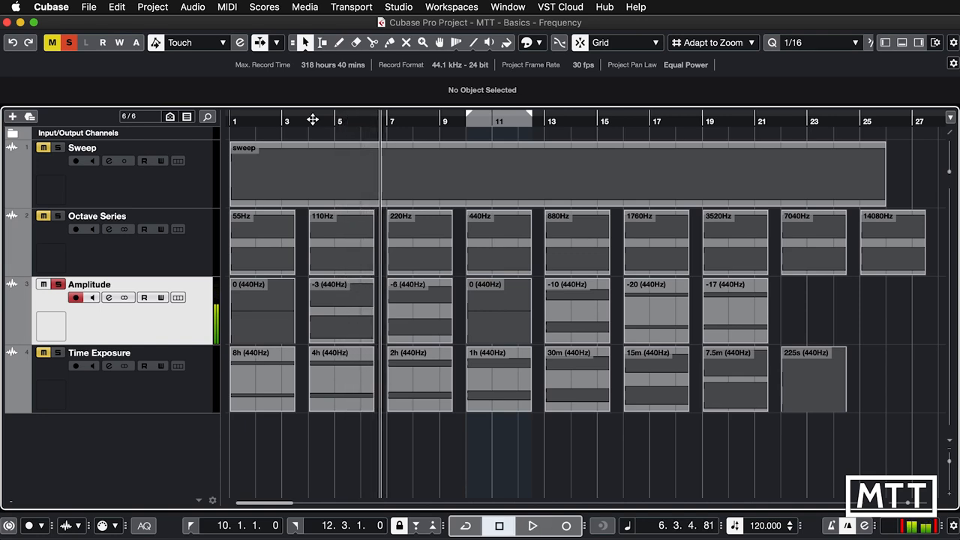
pyautogui.moveTo(391, 290)
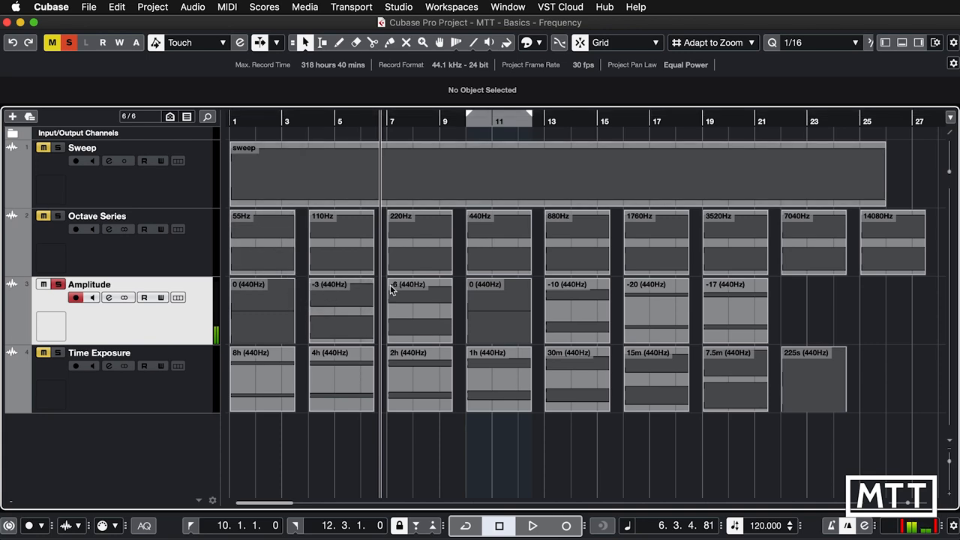
pyautogui.moveTo(381, 291)
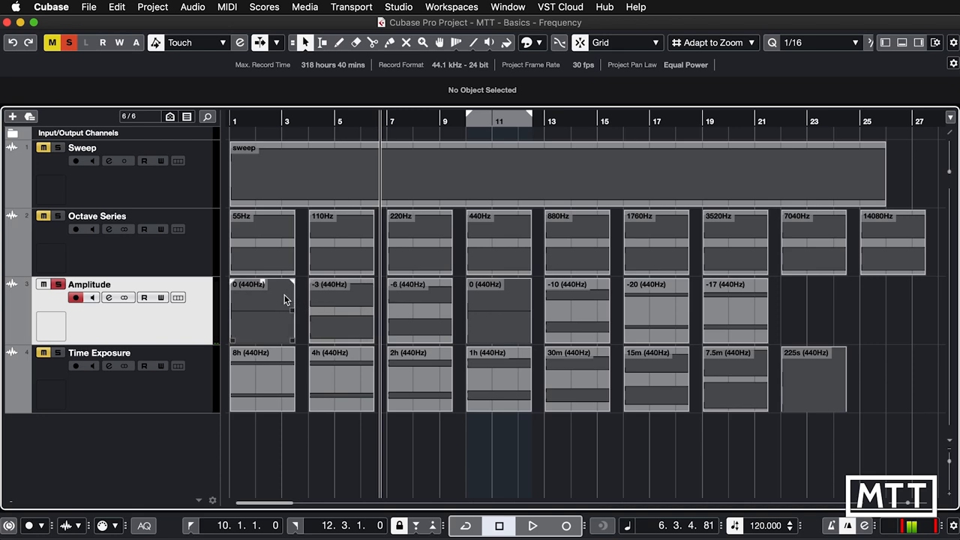
pyautogui.click(538, 526)
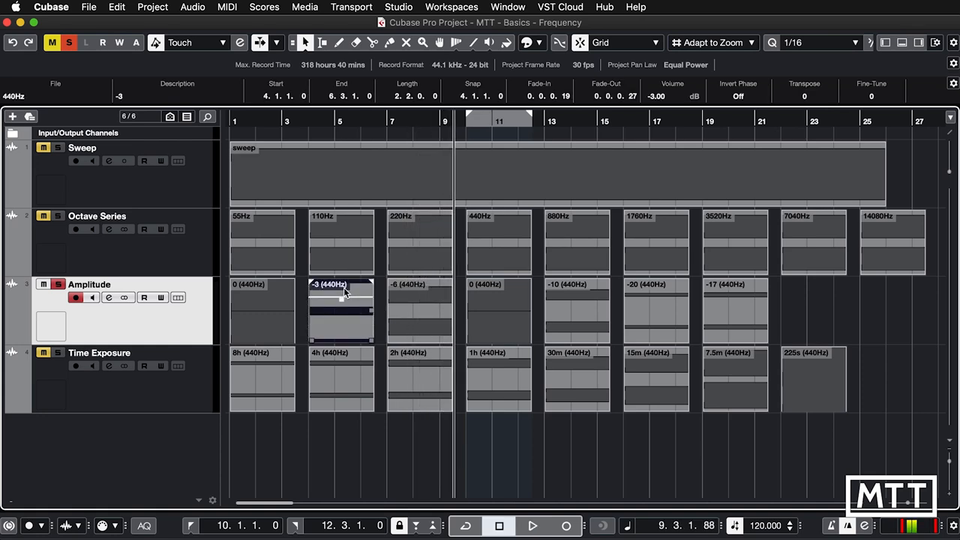
pyautogui.moveTo(330, 294)
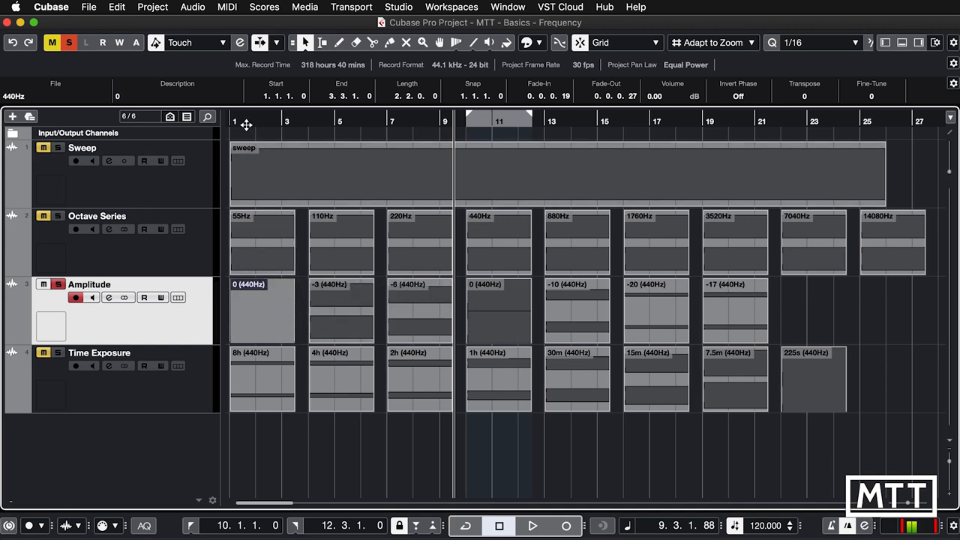
# Stop playback at bar 10 on the second 0 (440Hz) clip at 0 dB.
pyautogui.click(537, 525)
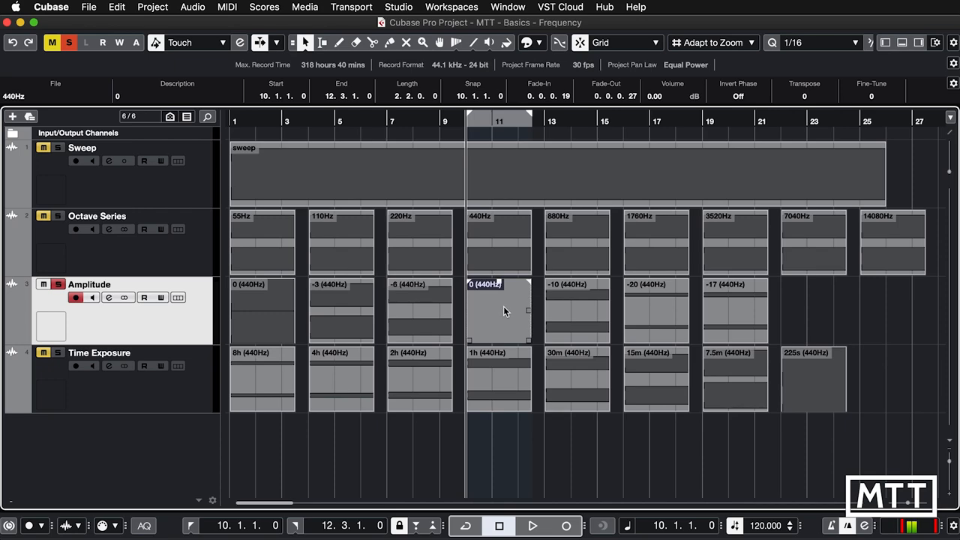
# Play the 0 dB and -10 dB 440Hz tones from bar 10, stop near bar 15, and reselect the 0 dB clip.
pyautogui.click(534, 526)
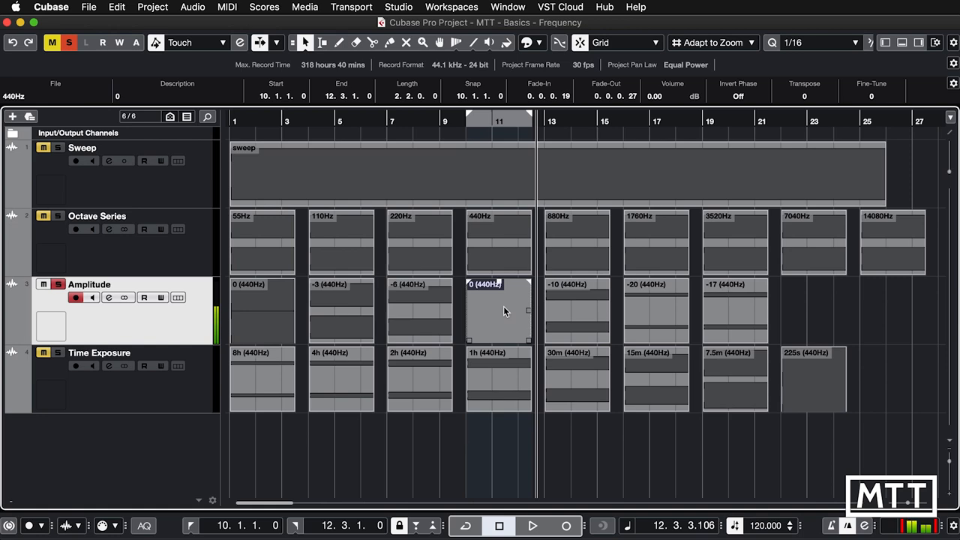
pyautogui.click(579, 310)
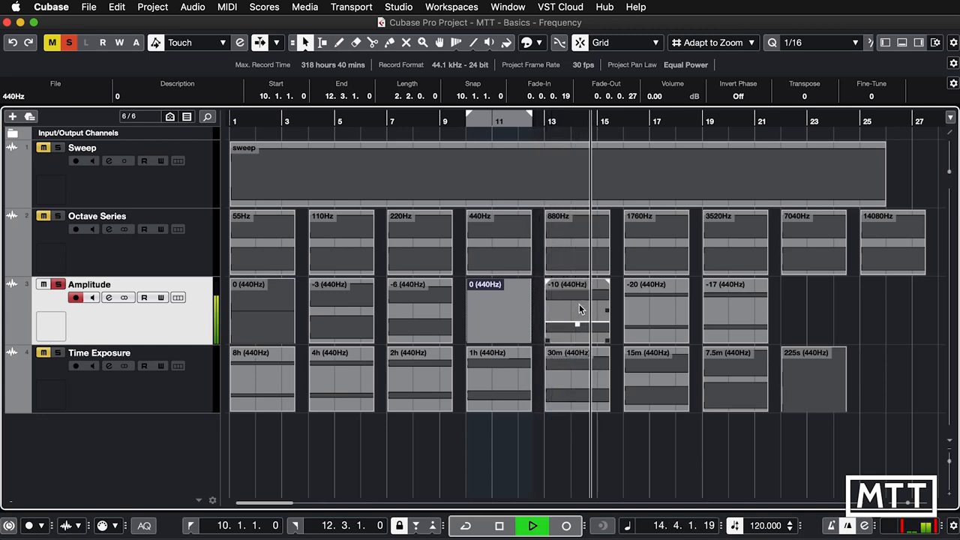
pyautogui.click(538, 523)
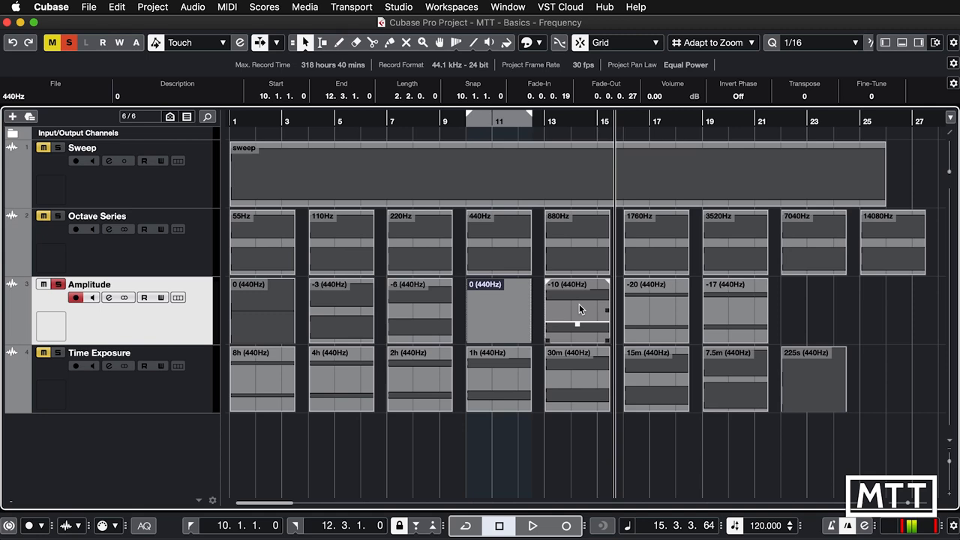
pyautogui.click(501, 310)
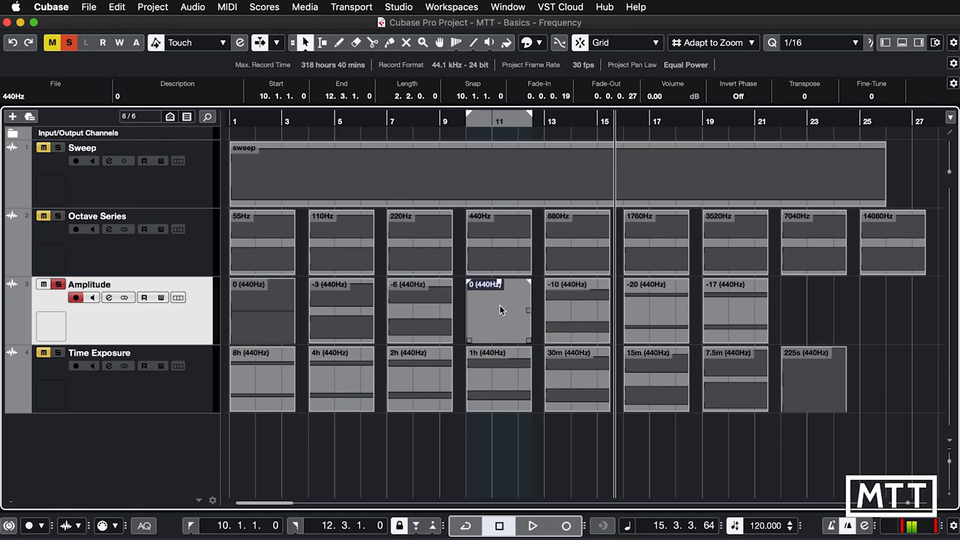
# Show the -10 (440Hz) clip's -10 dB volume in the Info Line, then reselect the 0 dB clip.
pyautogui.click(577, 315)
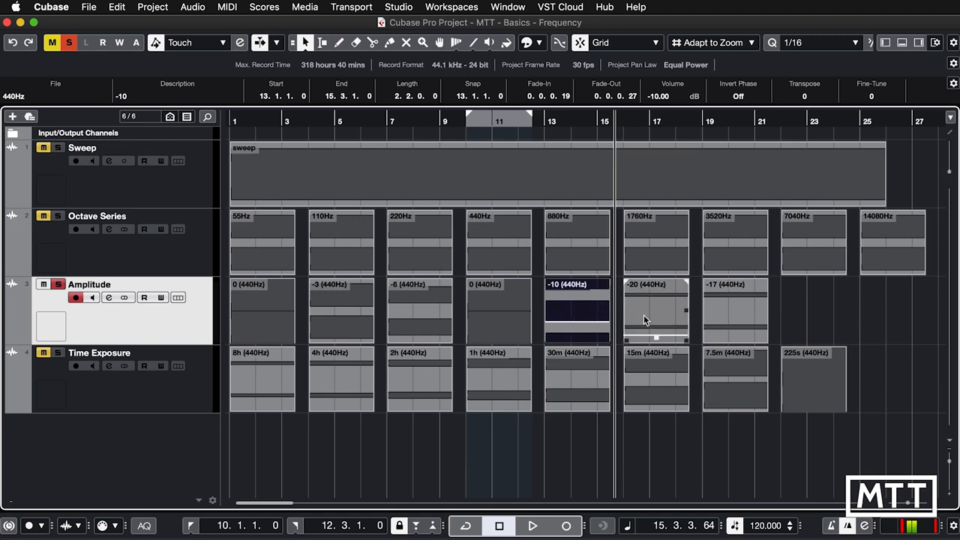
pyautogui.moveTo(639, 296)
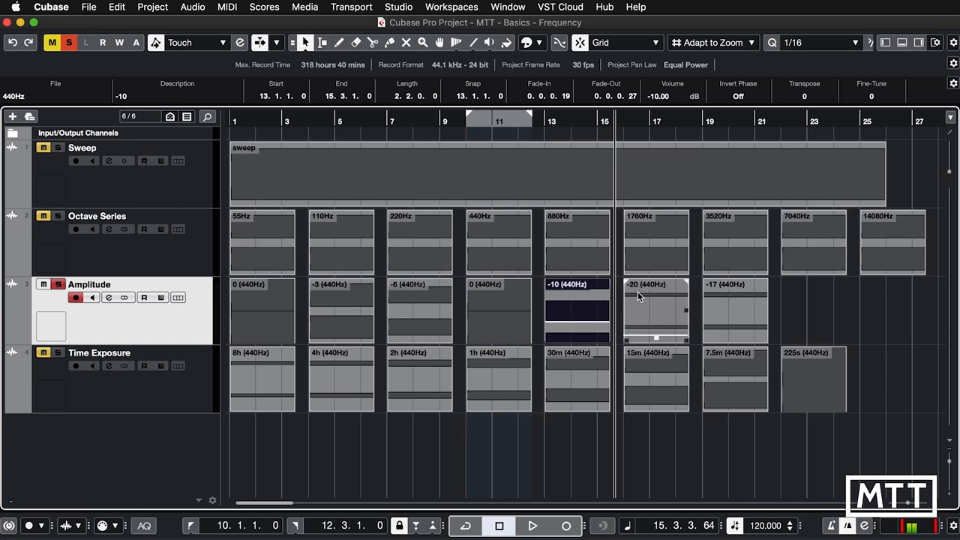
pyautogui.click(499, 308)
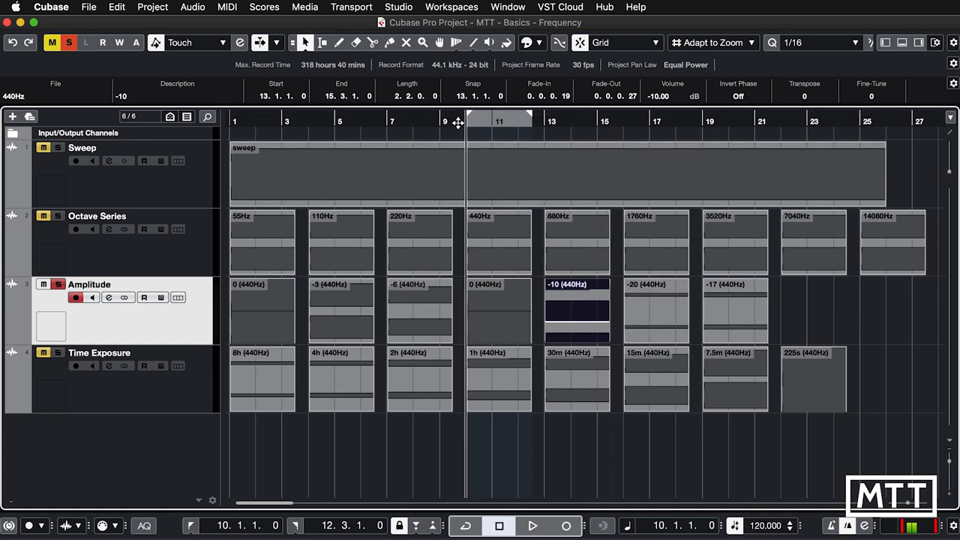
# Replay briefly, stop, set the cursor back to bar 10 and restart the 0 dB tone.
pyautogui.click(536, 525)
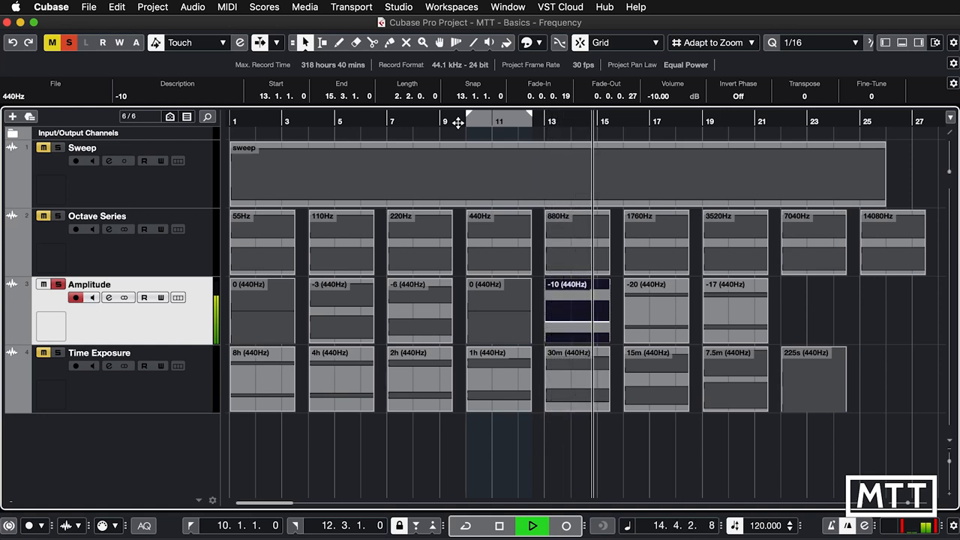
pyautogui.click(537, 524)
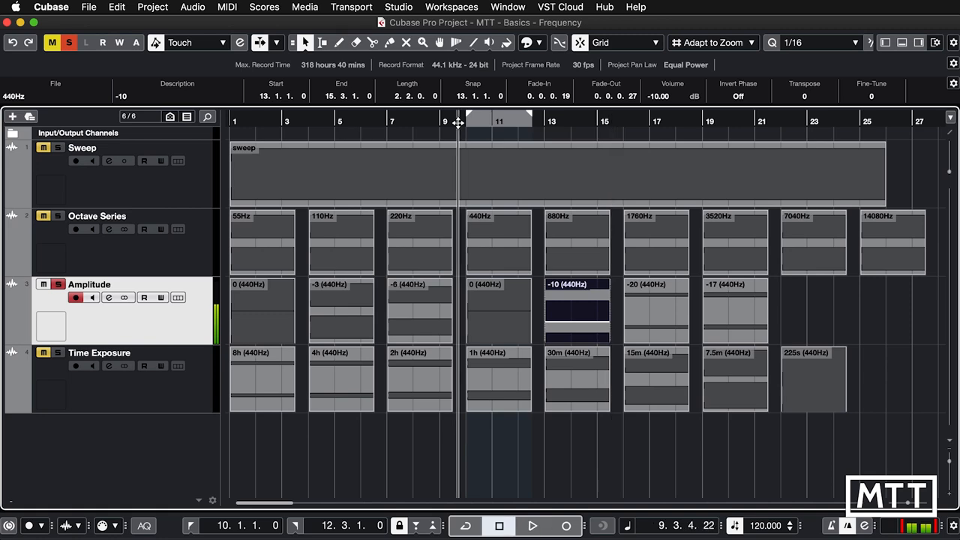
pyautogui.click(465, 121)
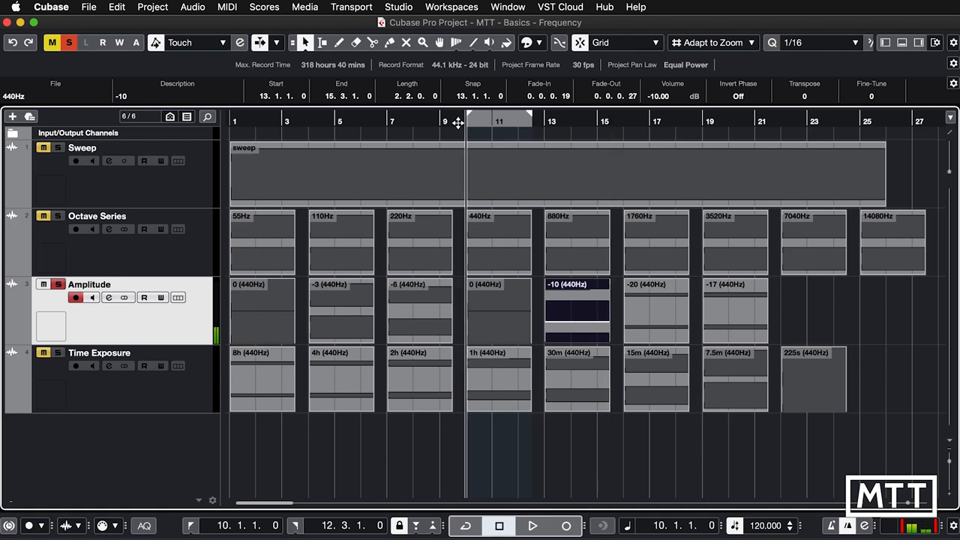
pyautogui.click(537, 525)
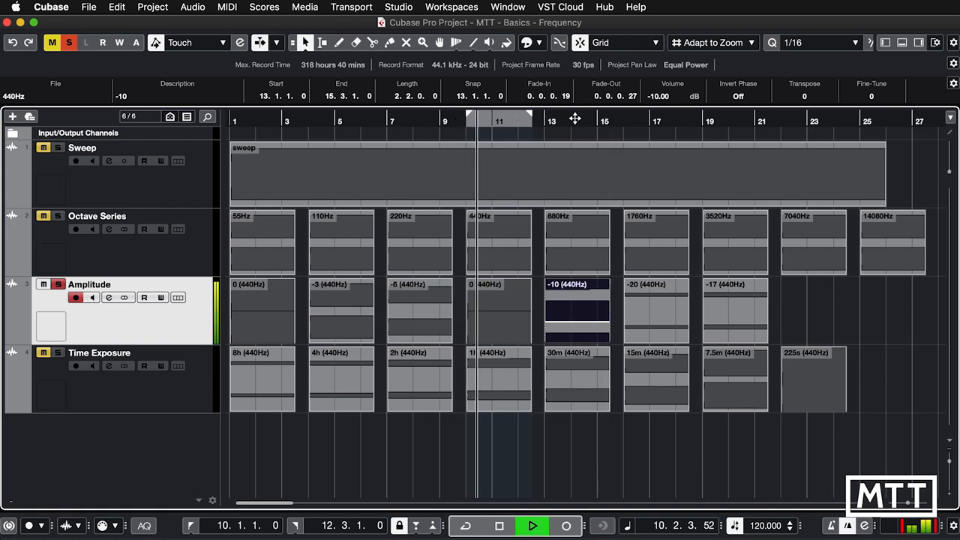